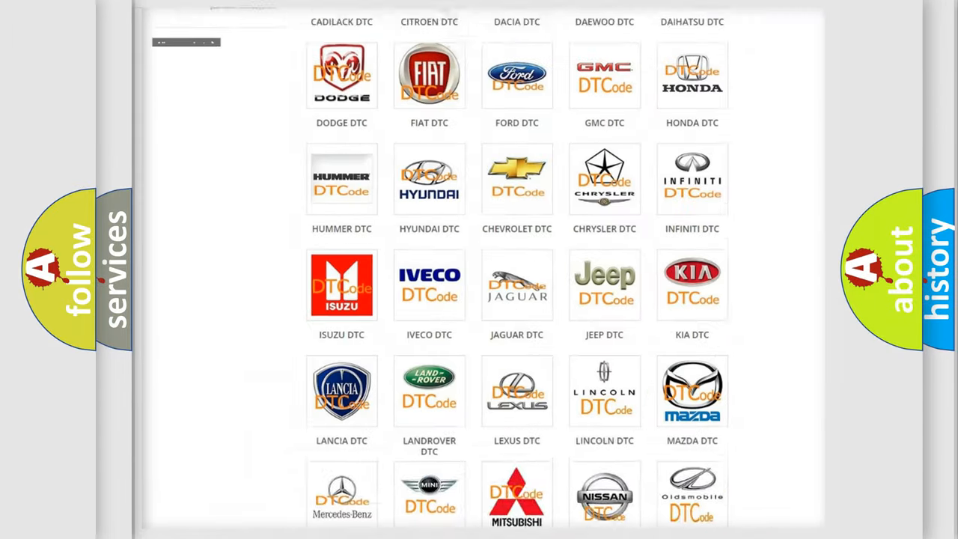
Open the JEEP DTC list from the brand grid and browse its B-series codes
{"action": "scroll", "scroll_direction": "up", "scroll_amount": 3}
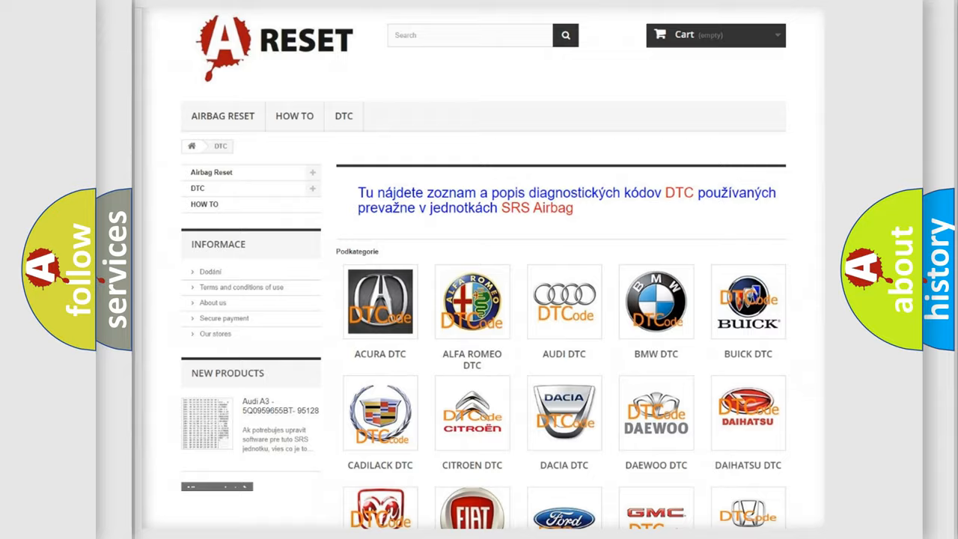
{"action": "scroll", "scroll_direction": "down", "scroll_amount": 3}
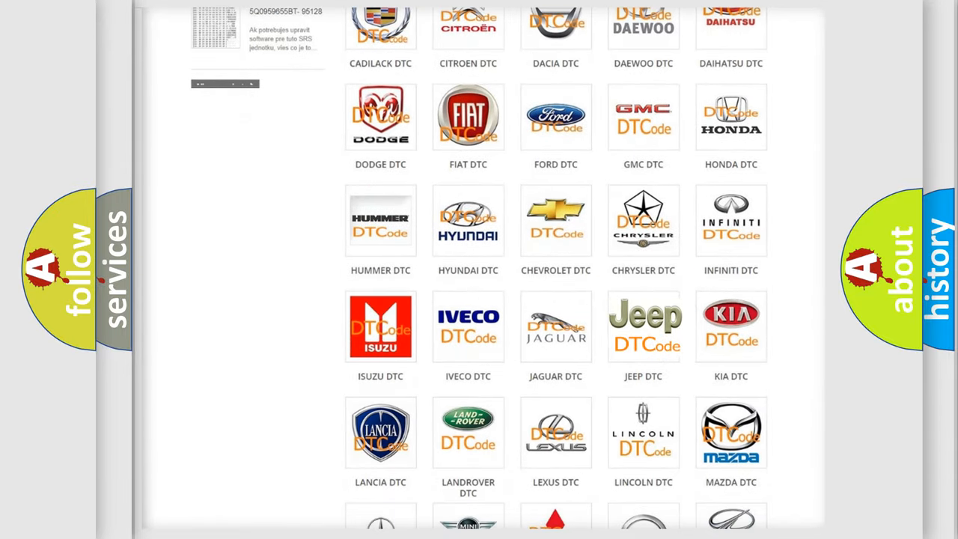
{"action": "left_click", "coordinate": [643, 327]}
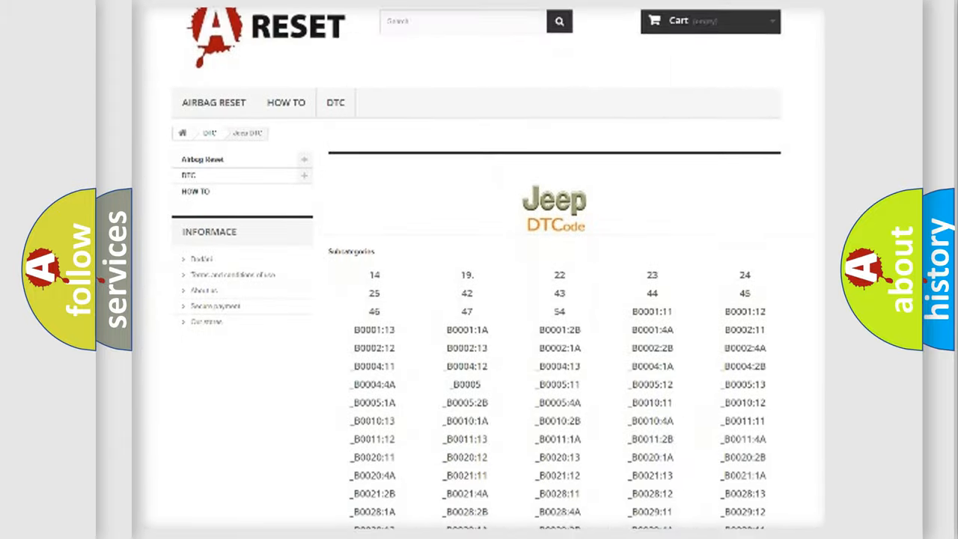
{"action": "scroll", "scroll_direction": "down", "scroll_amount": 3}
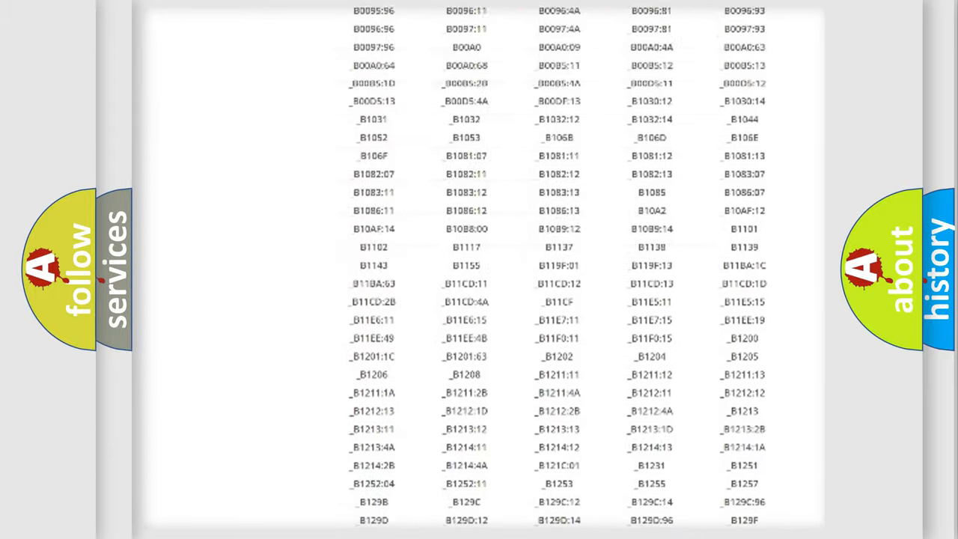
{"action": "scroll", "scroll_direction": "up", "scroll_amount": 3}
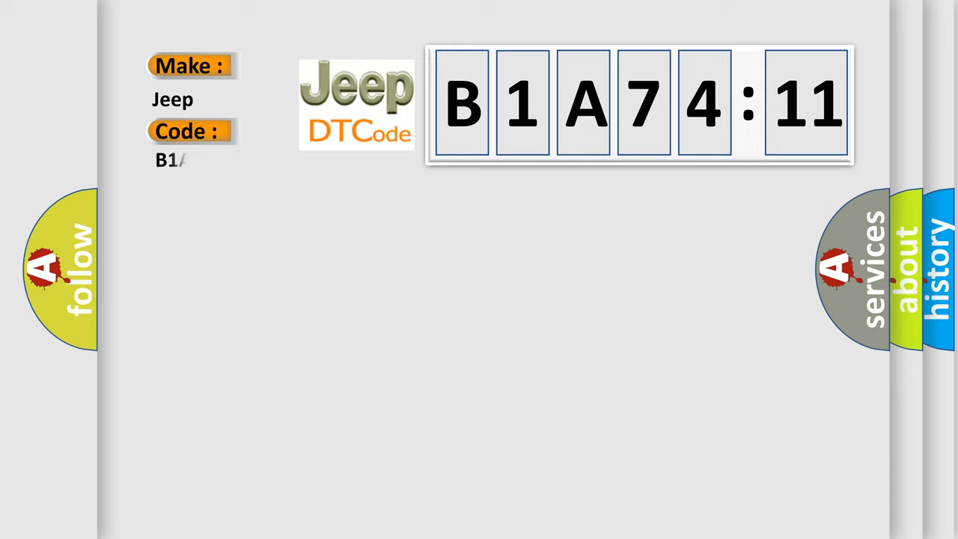
Complete the Code field to read B1A7411 under make Jeep, matching the B1A74:11 display
{"action": "type", "text": "A7411"}
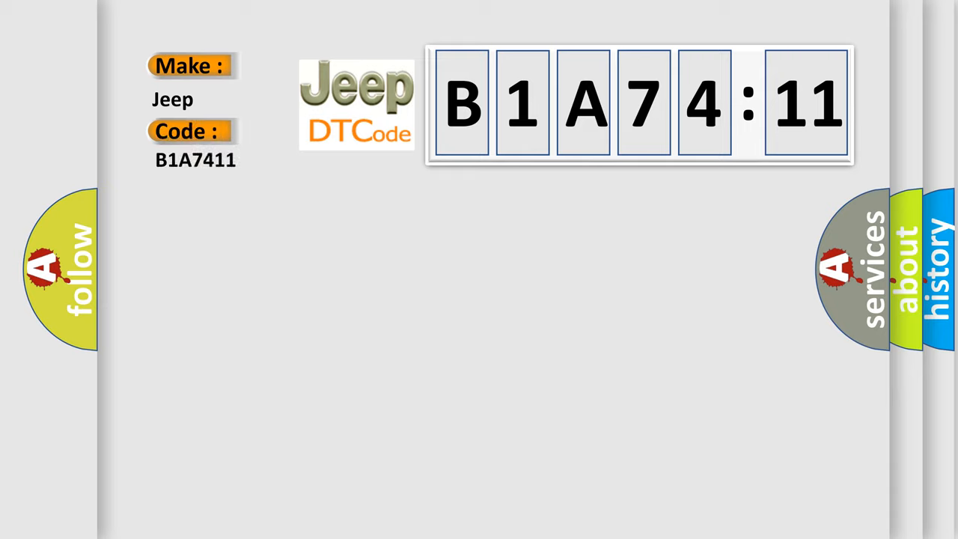